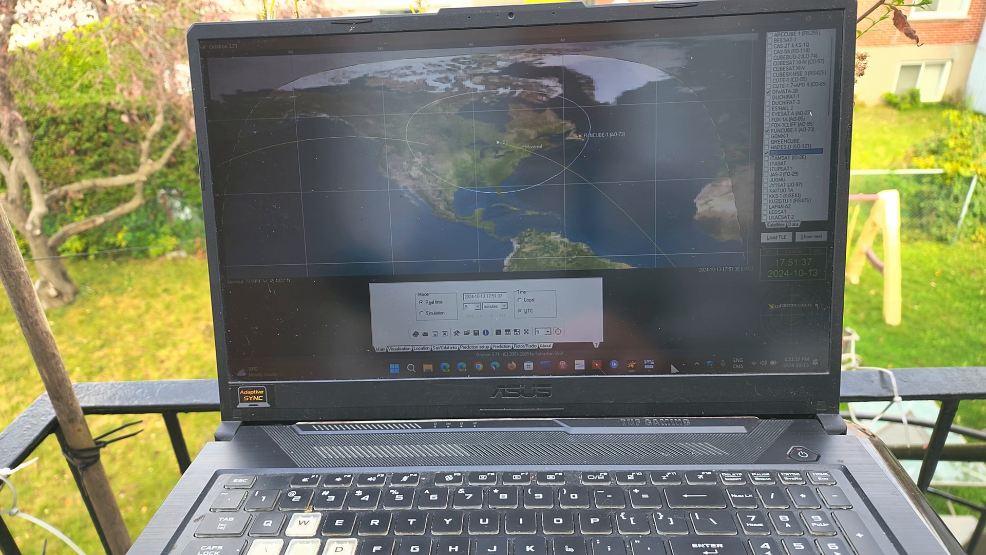
pyautogui.moveTo(635, 327)
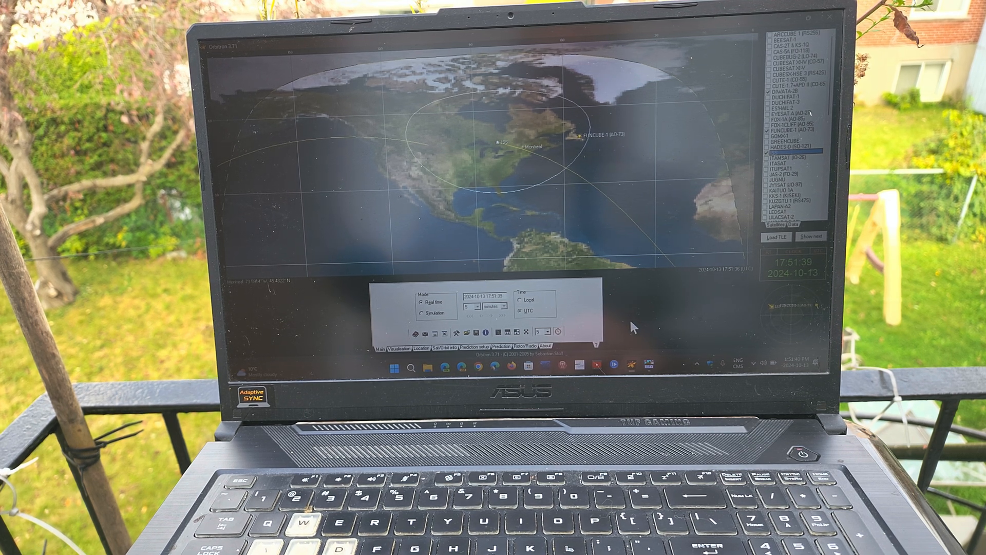